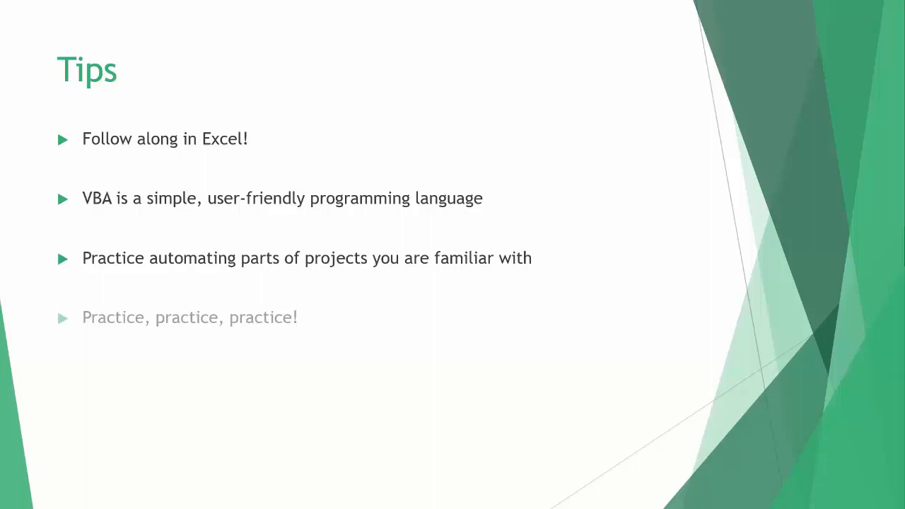
- Advance the slideshow to reveal the final tip, "Practice, practice, practice!"
left_click(190, 317)
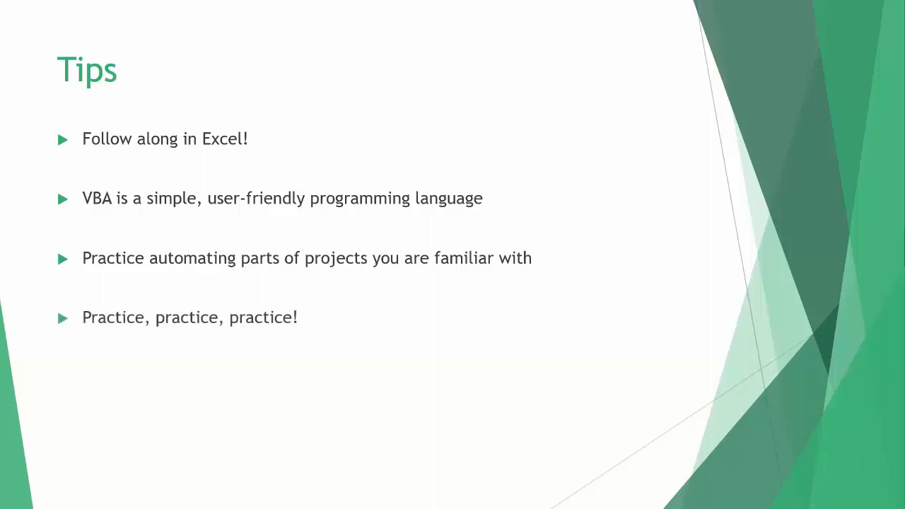